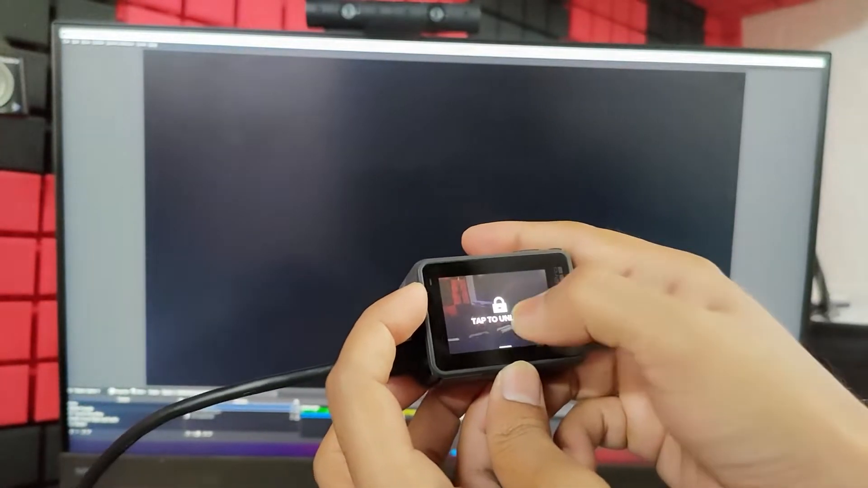
- Switch the GoPro's HDMI Output from MONITOR to LIVE in Preferences, then return to the capture screen
{"action": "left_click", "coordinate": [492, 316]}
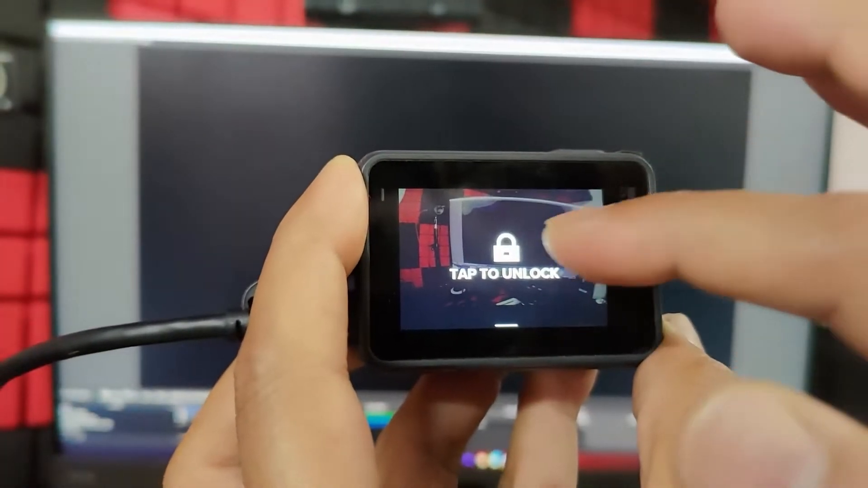
{"action": "left_click", "coordinate": [504, 261]}
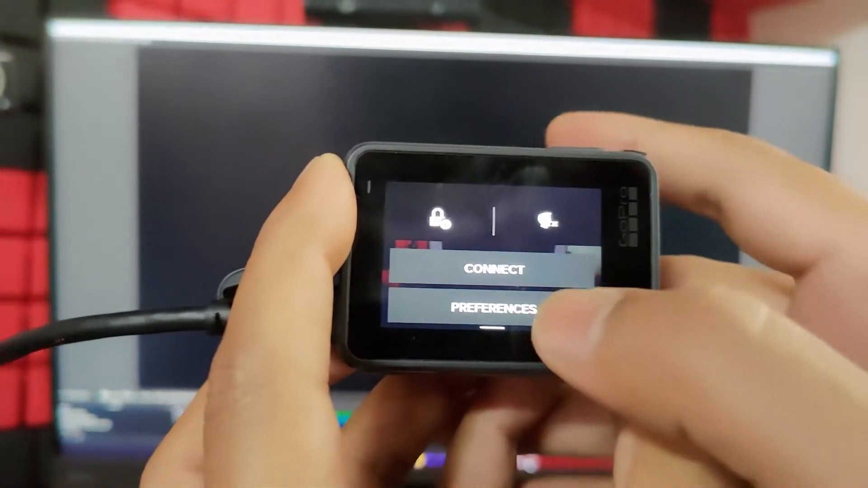
{"action": "left_click", "coordinate": [494, 309]}
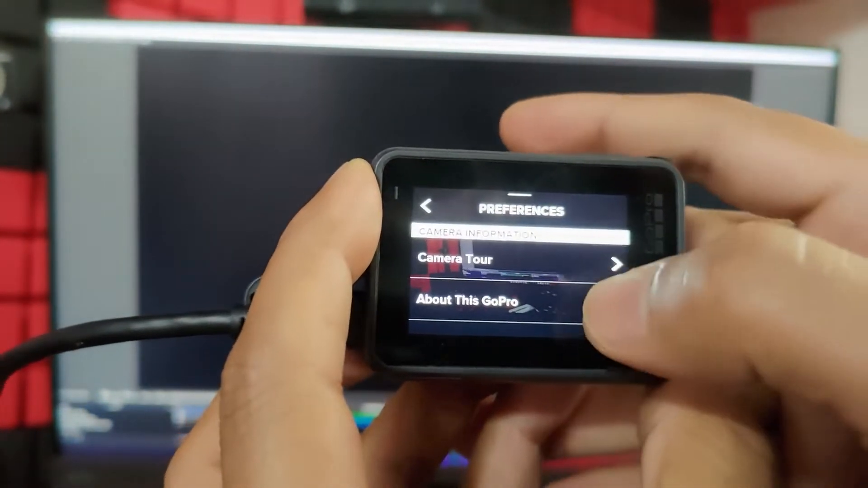
{"action": "scroll", "scroll_direction": "down", "scroll_amount": 3}
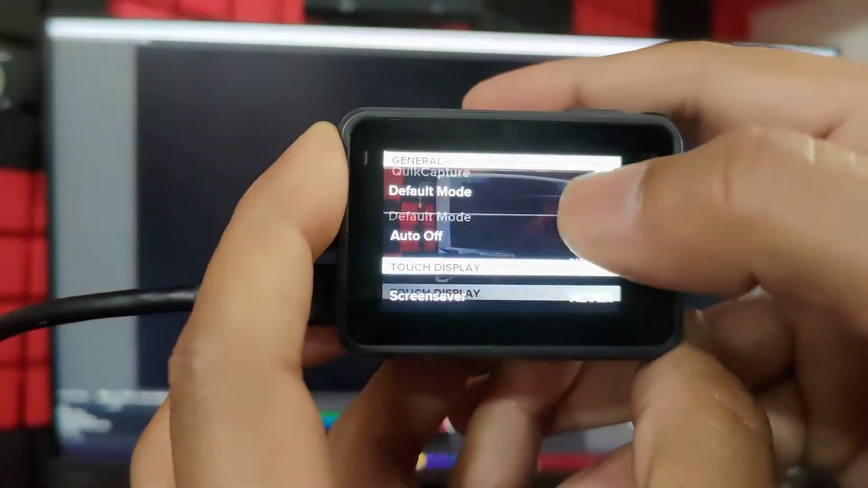
{"action": "scroll", "scroll_direction": "down", "scroll_amount": 3}
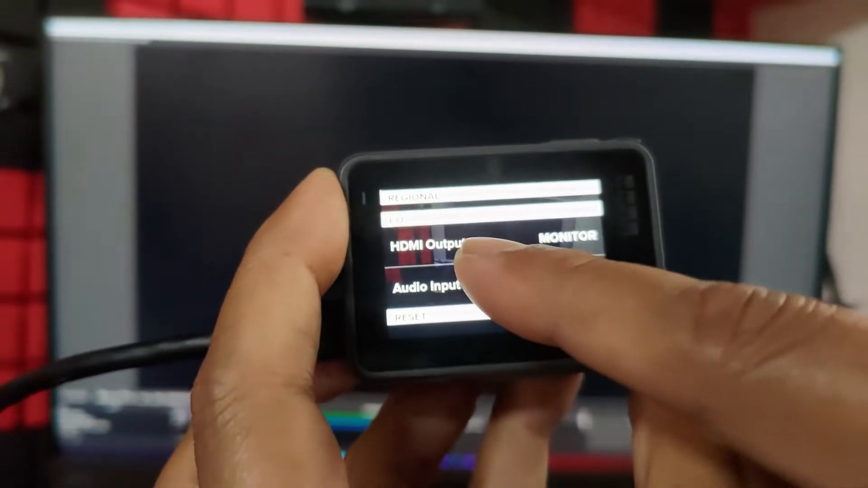
{"action": "left_click", "coordinate": [432, 246]}
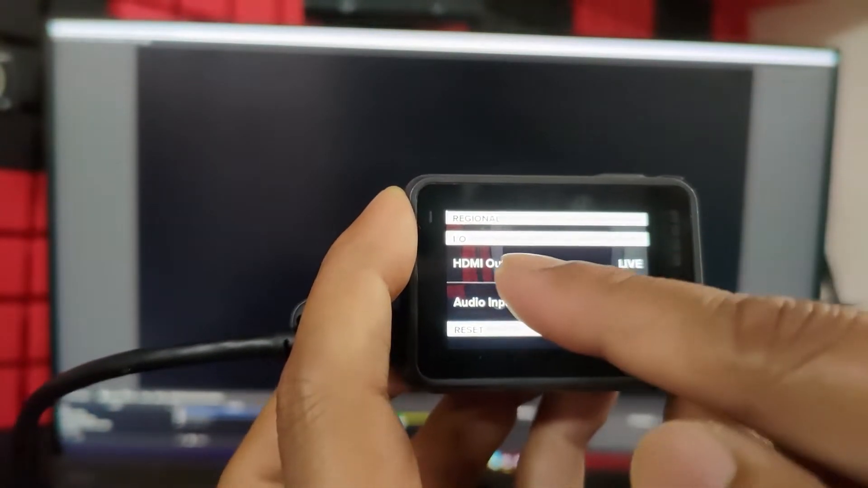
{"action": "left_click", "coordinate": [487, 263]}
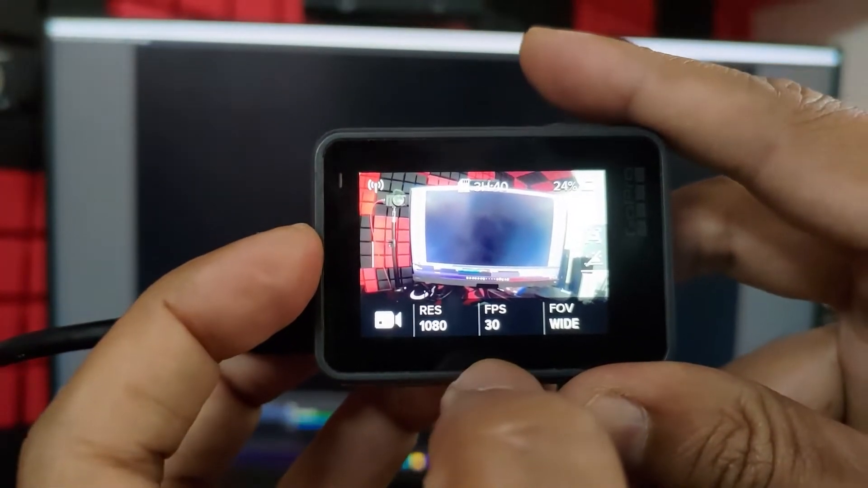
{"action": "left_click", "coordinate": [496, 325]}
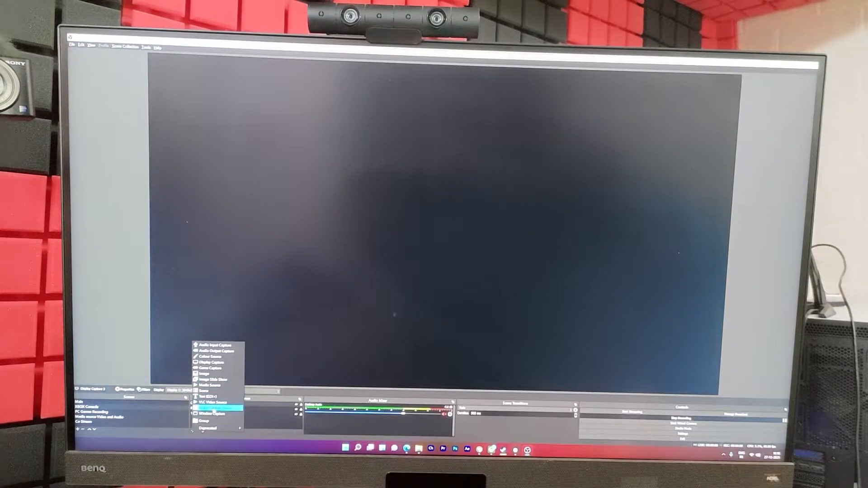
- Create a new Video Capture Device source named for the GoPro
{"action": "left_click", "coordinate": [214, 413]}
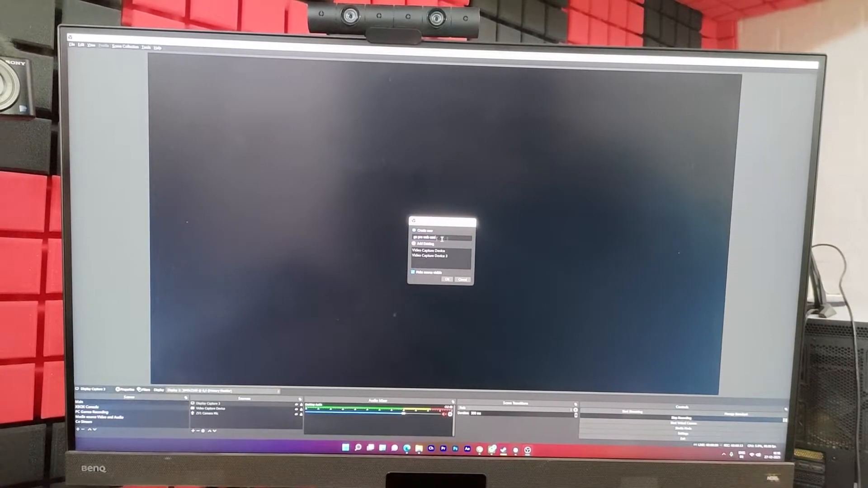
{"action": "left_click", "coordinate": [446, 279]}
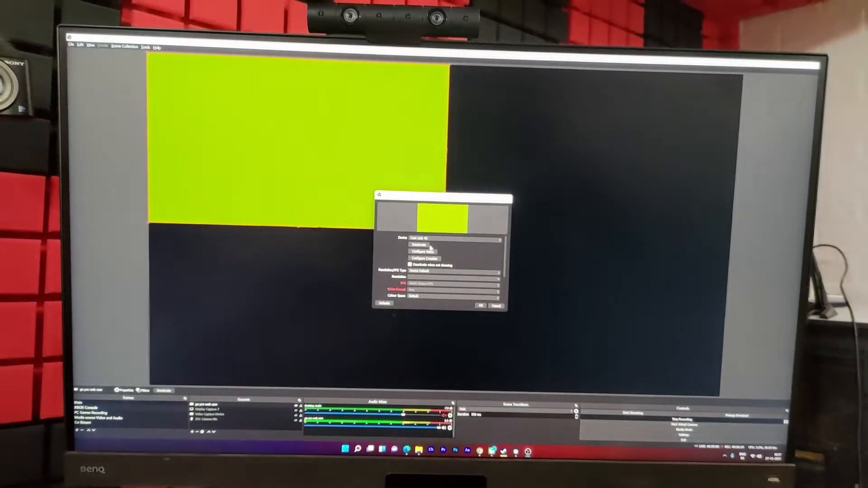
- Reselect Cam Link 4K as the GoPro source's device so its live picture appears on the canvas
{"action": "left_click", "coordinate": [480, 306]}
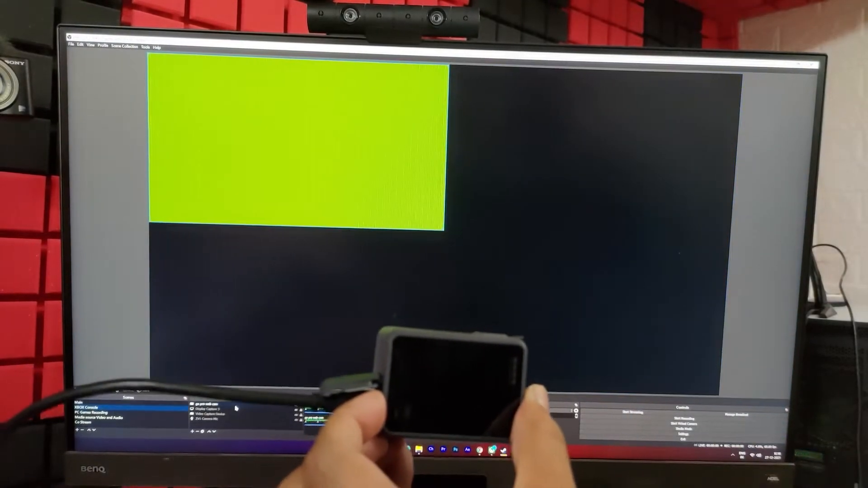
{"action": "double_click", "coordinate": [208, 406]}
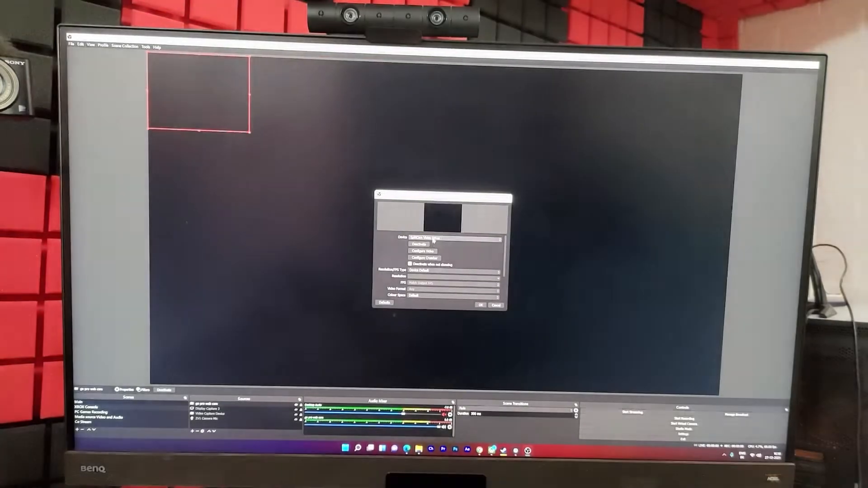
{"action": "left_click", "coordinate": [449, 237]}
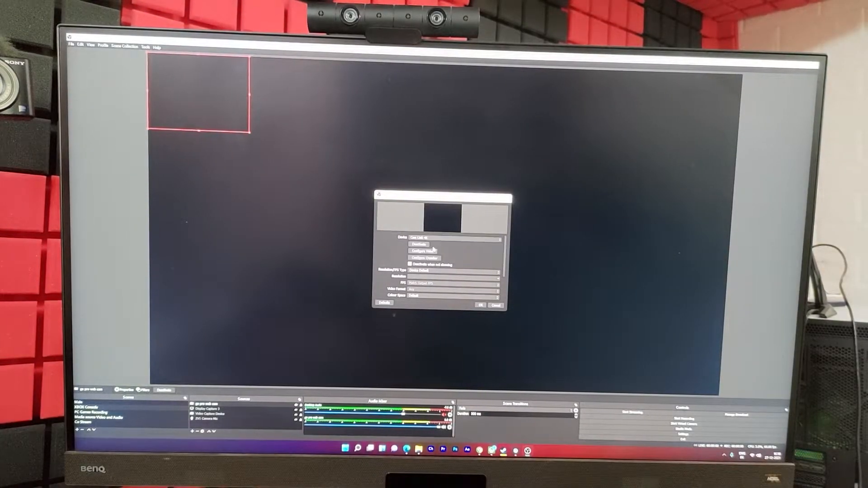
{"action": "left_click", "coordinate": [483, 305]}
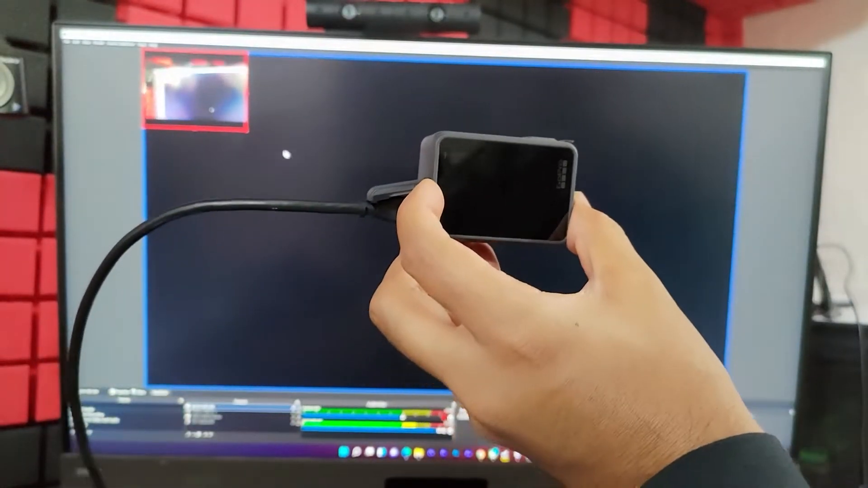
- Use Transform > Fit to screen so the GoPro feed fills the whole canvas
{"action": "right_click", "coordinate": [193, 89]}
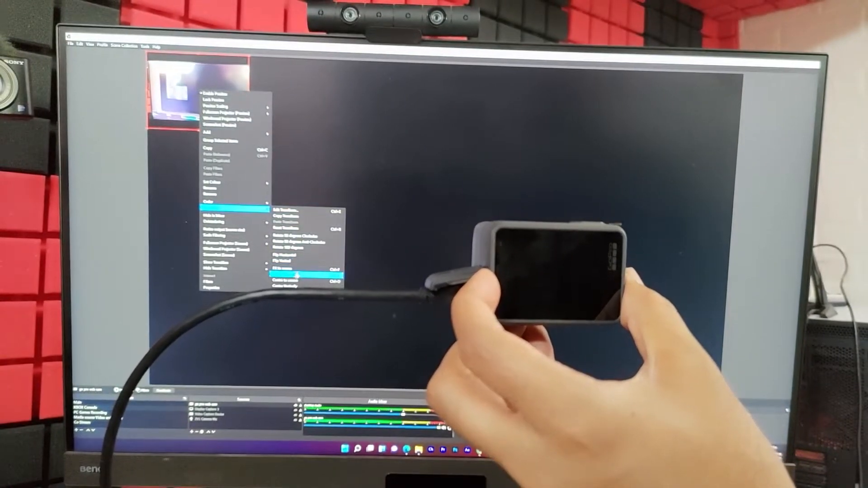
{"action": "left_click", "coordinate": [293, 274]}
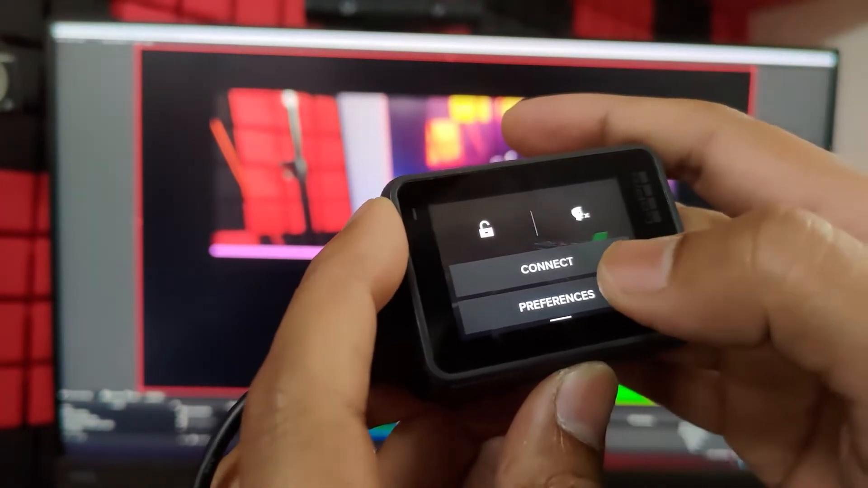
- Open the Auto Off setting in GoPro Preferences, showing Never selected
{"action": "left_click", "coordinate": [557, 294]}
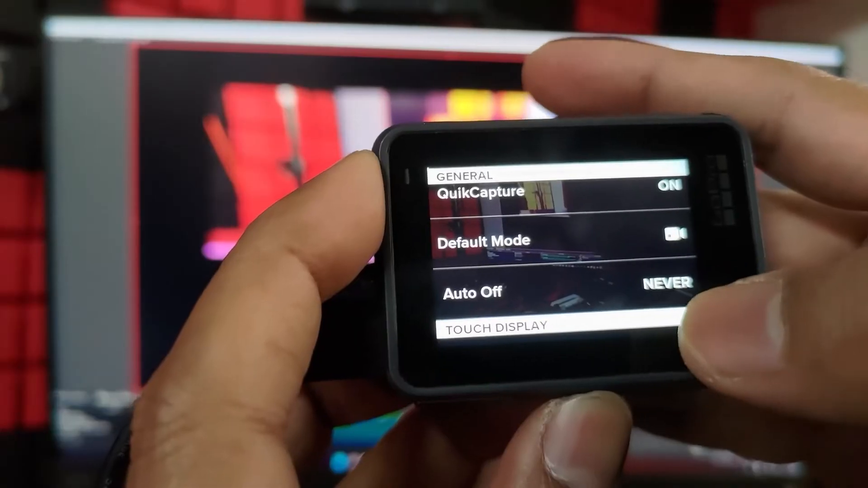
{"action": "left_click", "coordinate": [470, 292]}
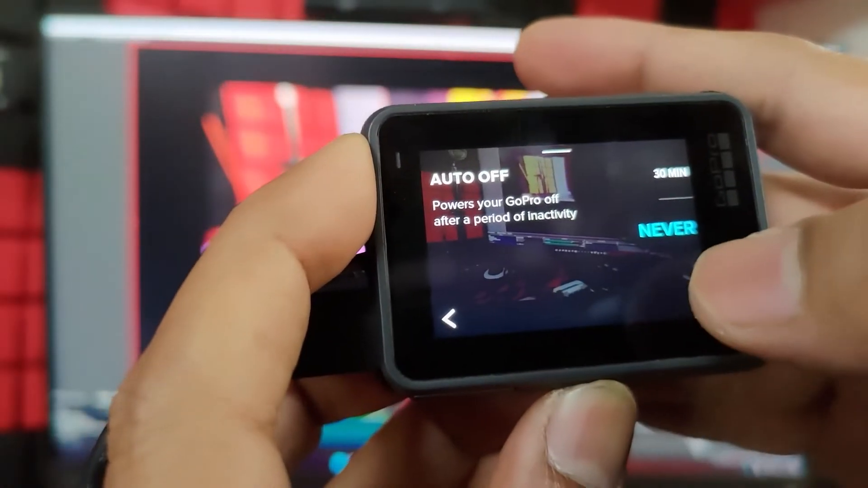